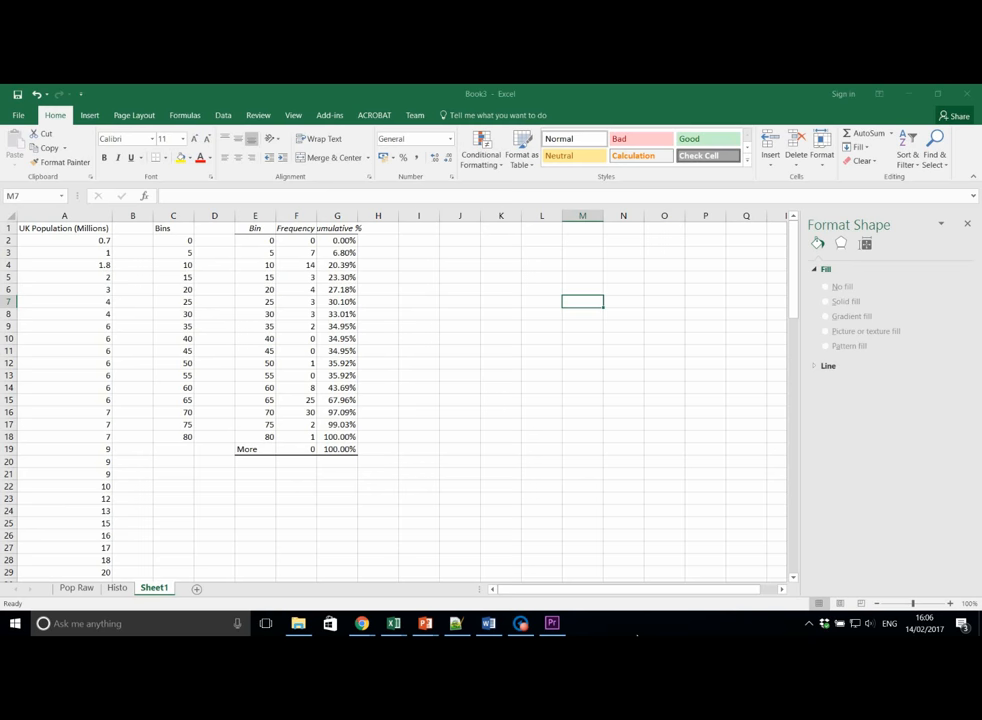
mouse_move(680, 508)
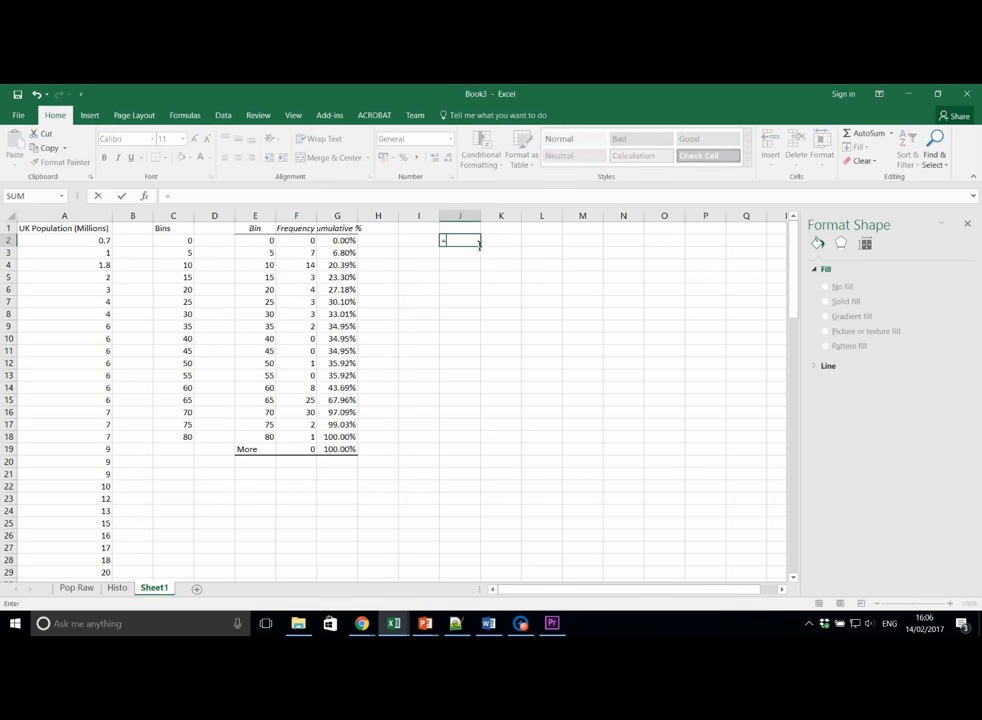
- Compute SKEW over A2:A104 in J2, giving -0.71849, labelled Skew in I2
type("=SKEW(A2:A104")
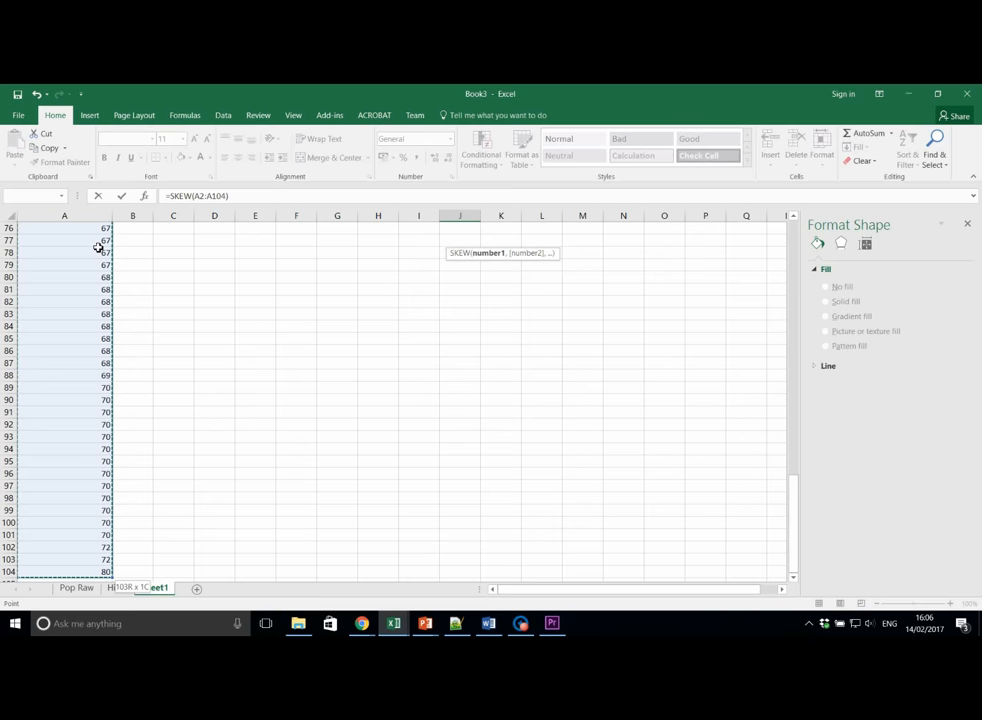
left_click(152, 588)
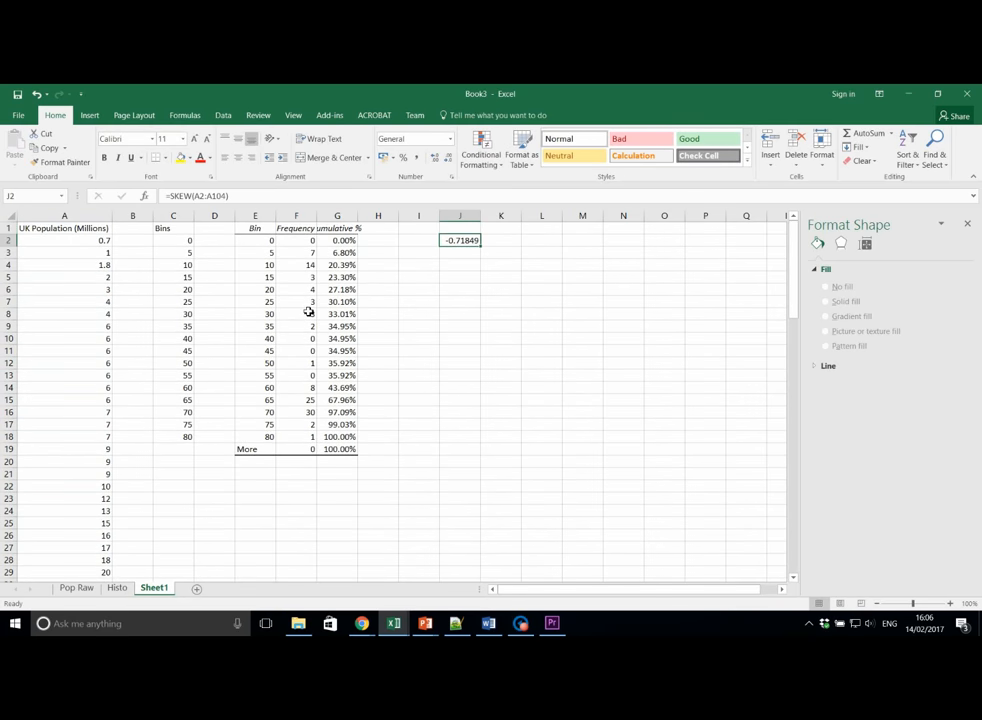
type("Skew")
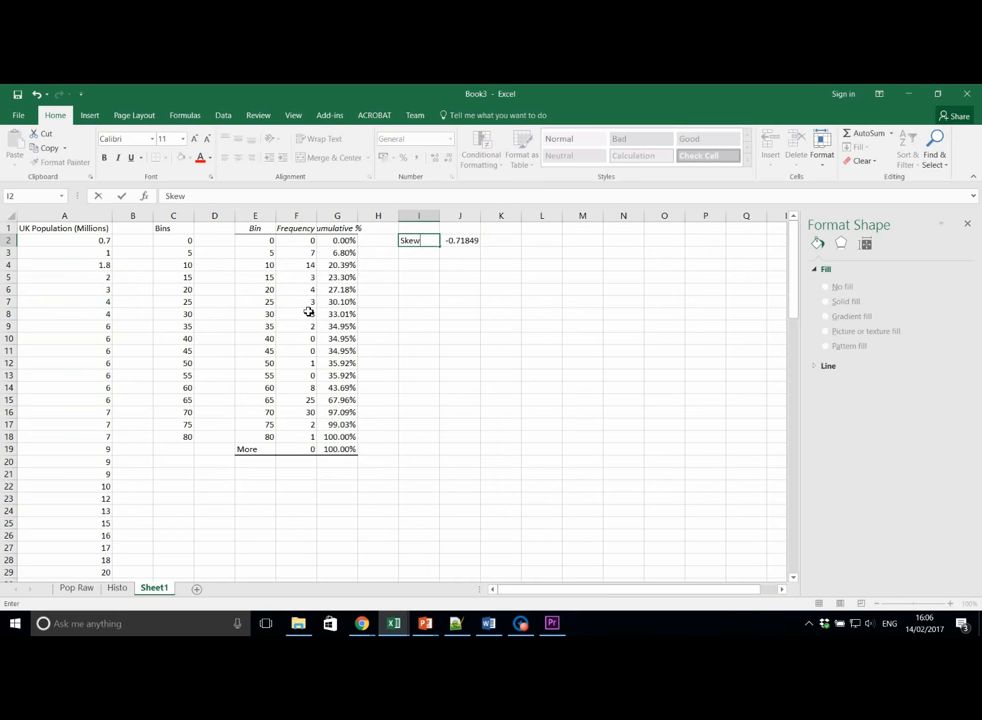
key("Enter")
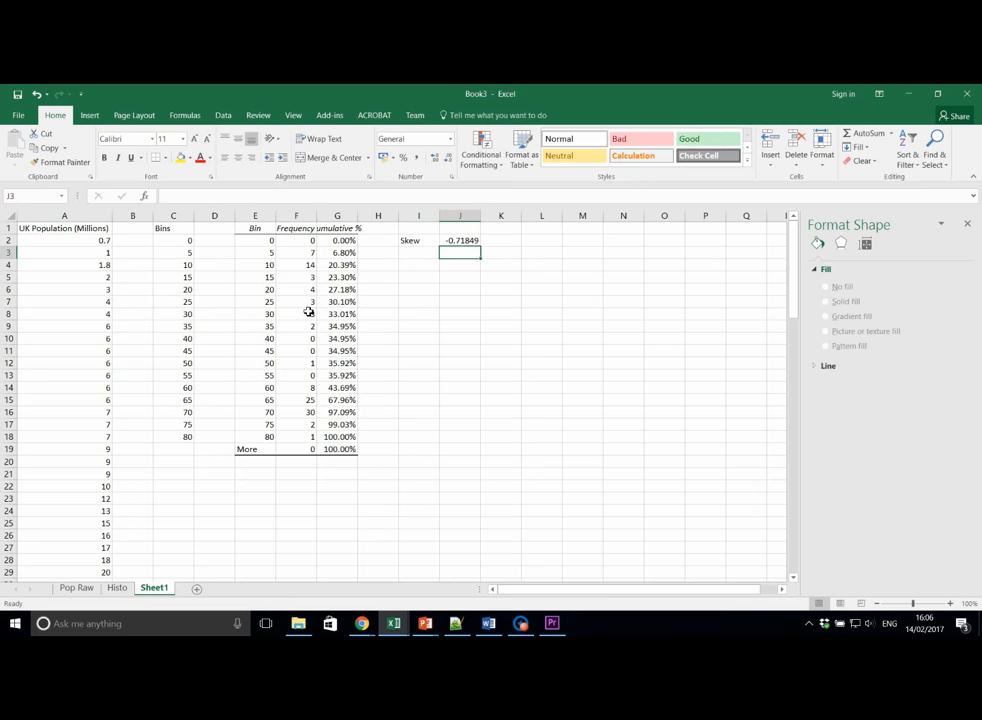
- Start a KURT formula in J3 taking the population data A2:A104 as its range
type("=KURT")
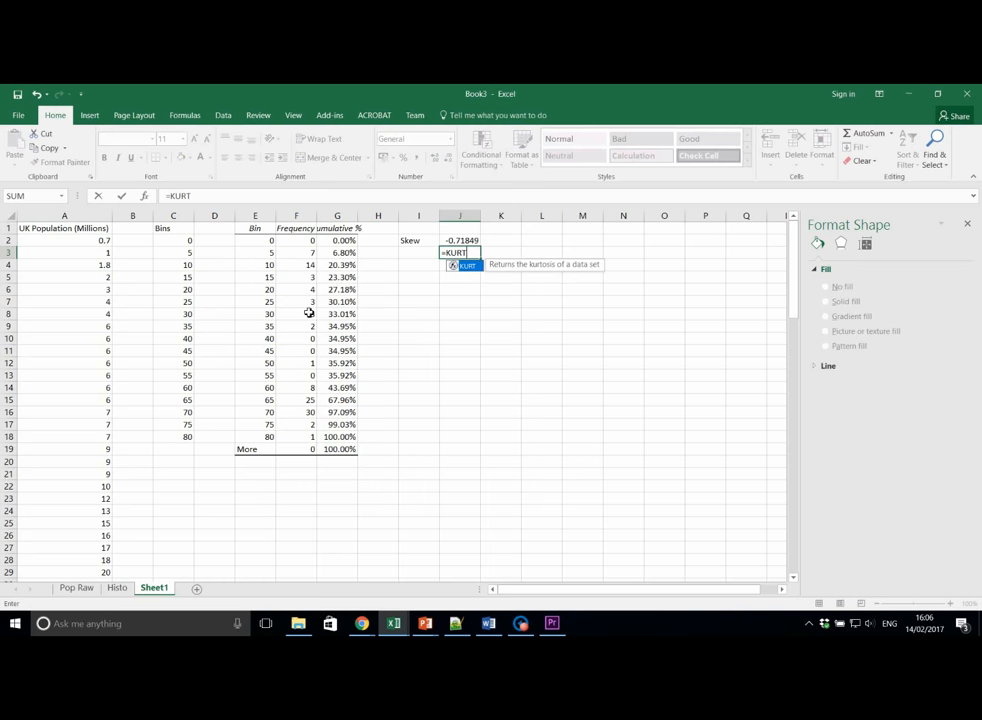
type("(A2:A104")
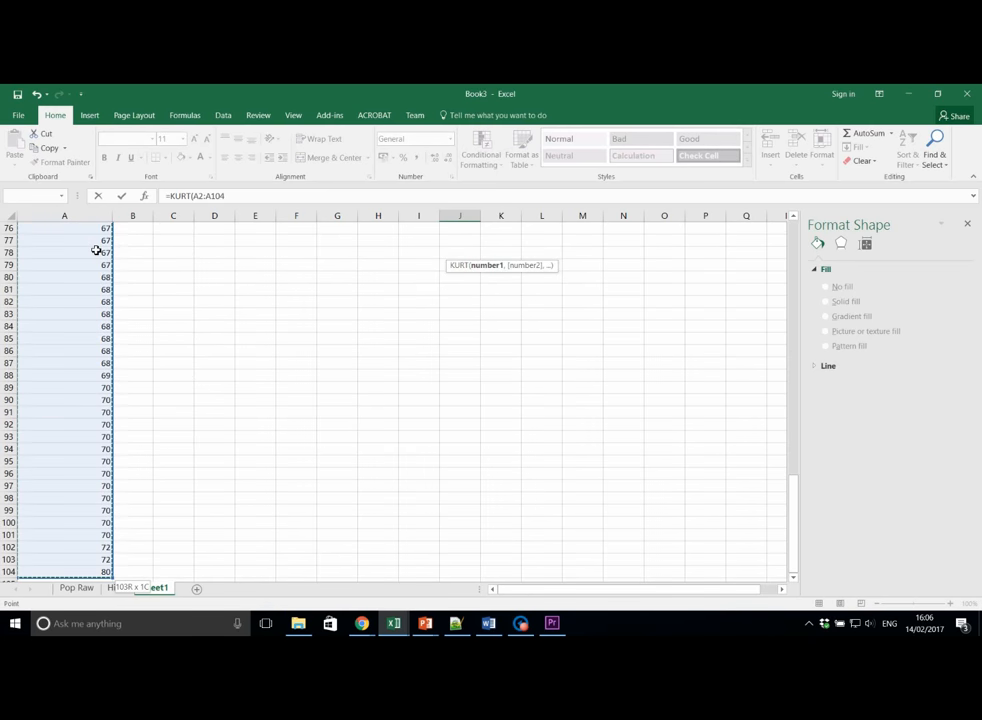
left_click(152, 588)
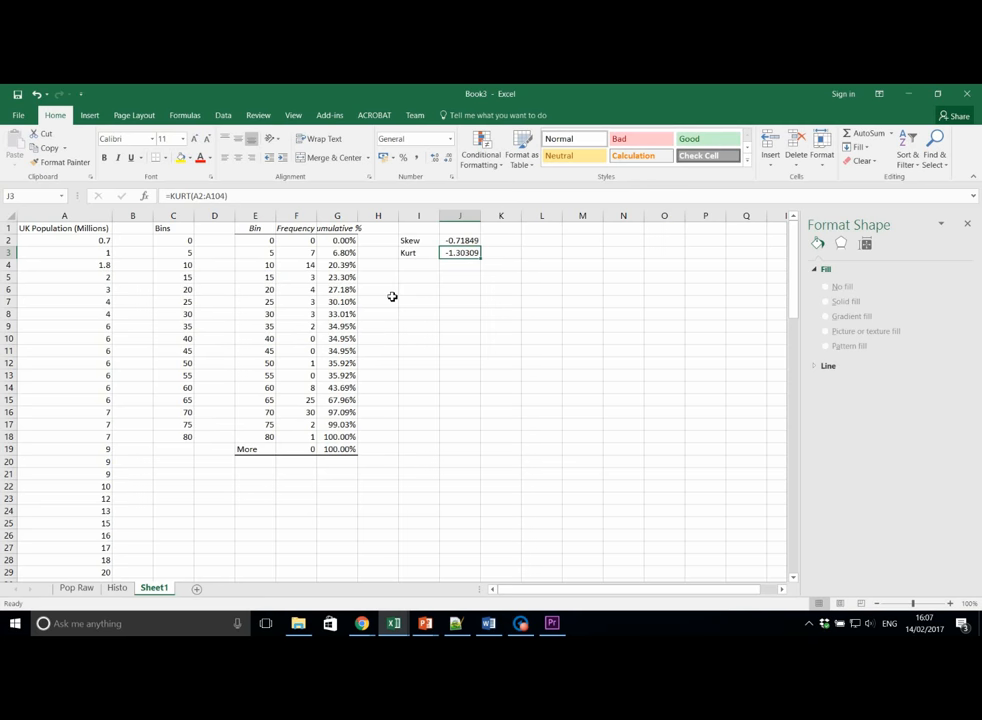
mouse_move(552, 236)
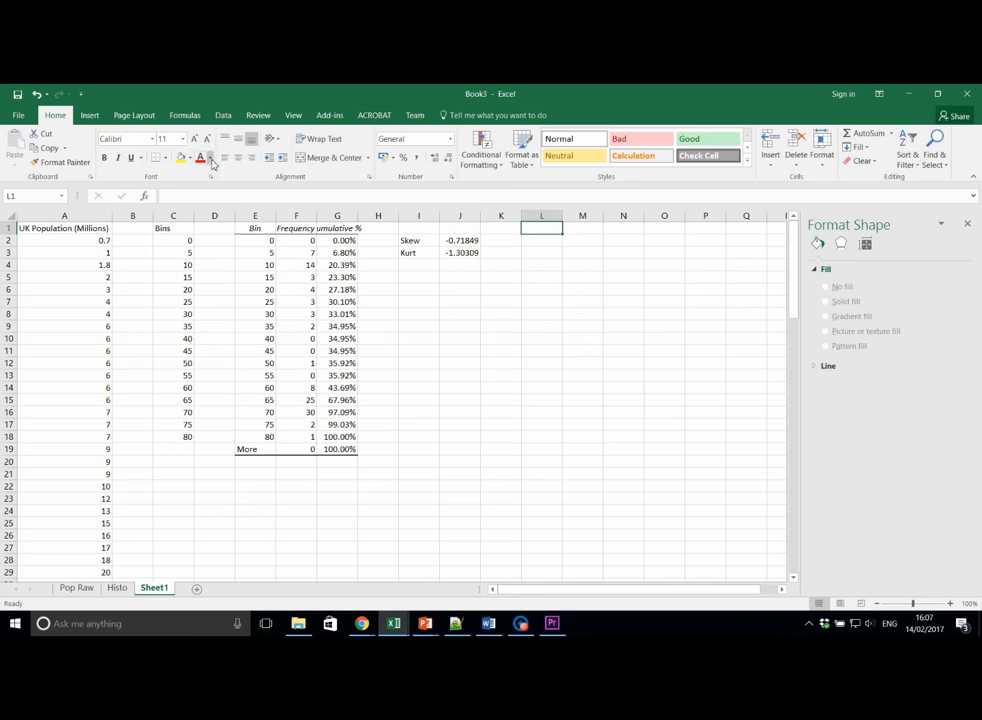
- Run Descriptive Statistics on A2:A104 with summary statistics, output at L1
left_click(228, 114)
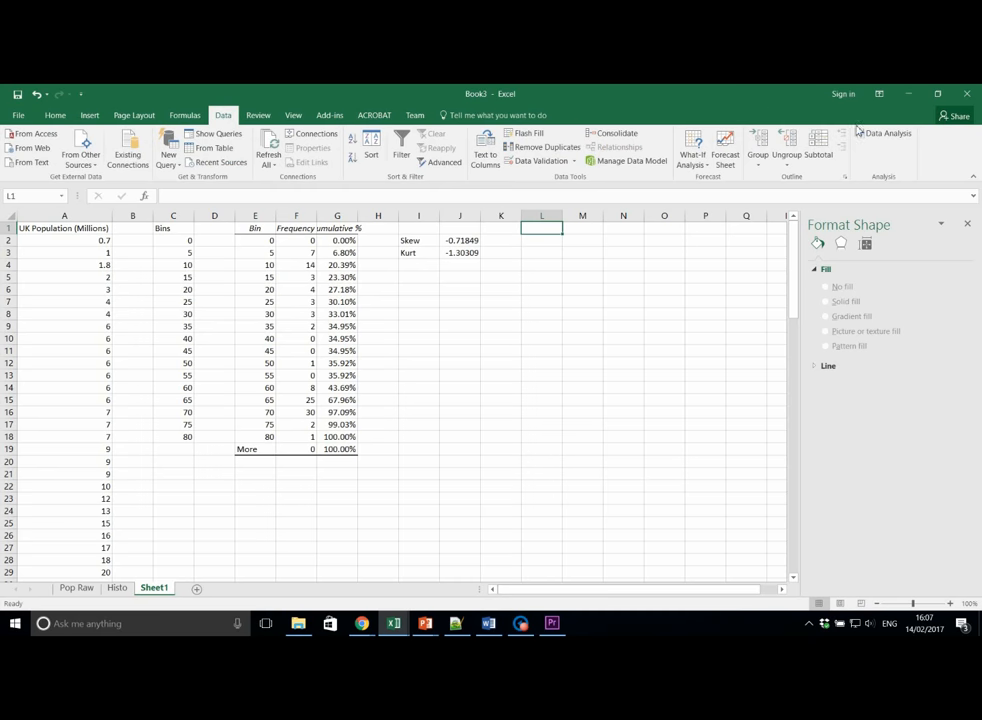
left_click(874, 132)
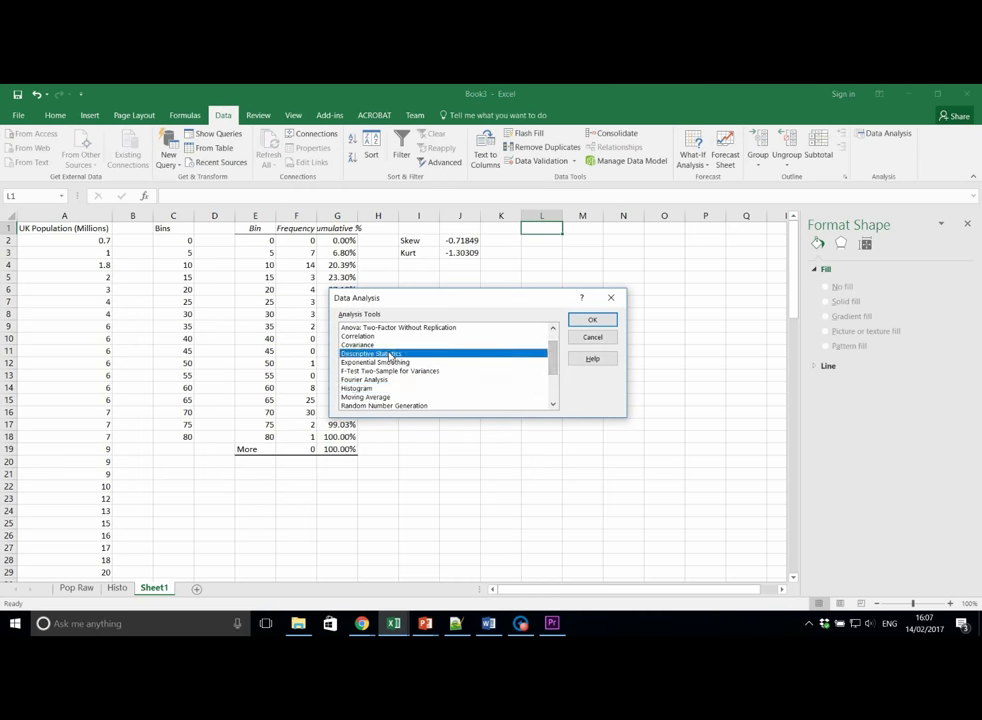
left_click(592, 320)
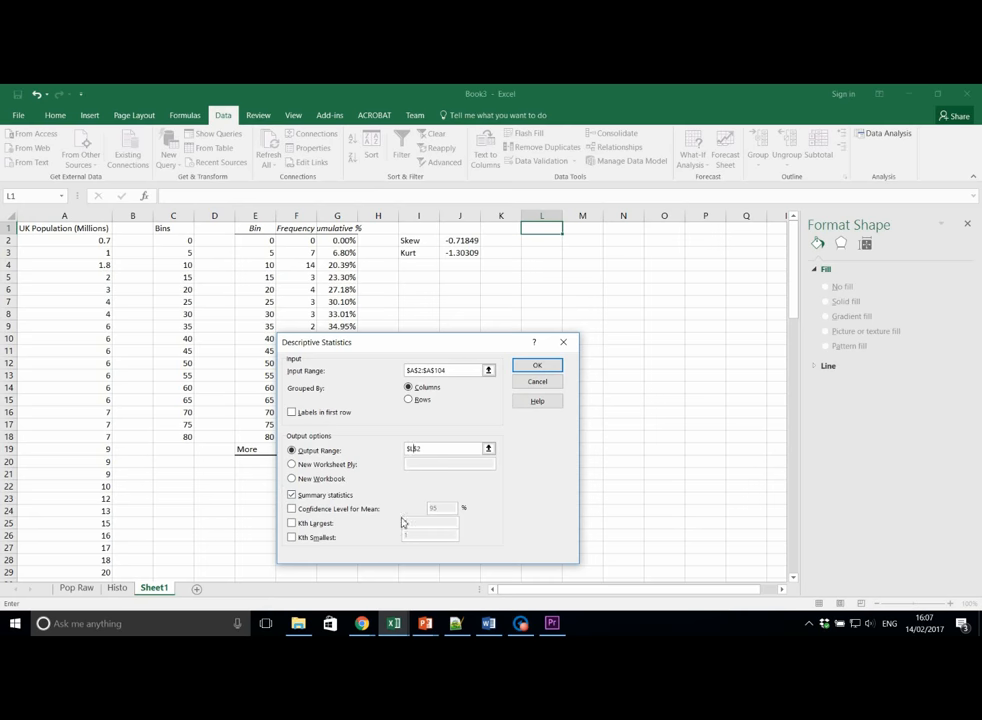
left_click(536, 364)
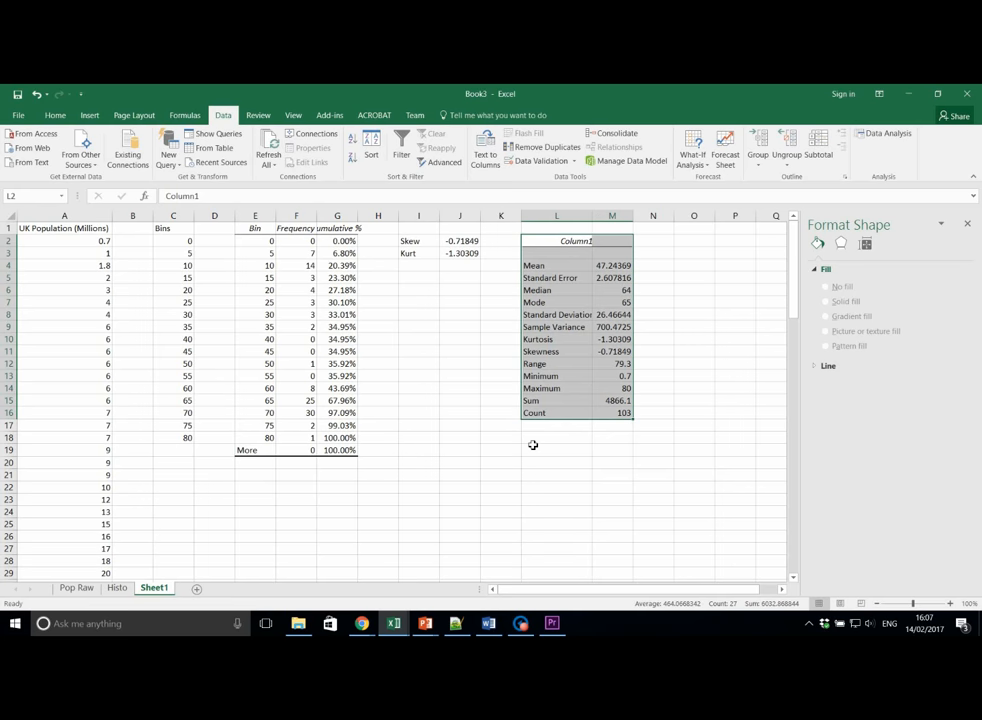
- Confirm the summary's Kurtosis -1.30309 and Skewness -0.71849 match J3 and J2
left_click(556, 340)
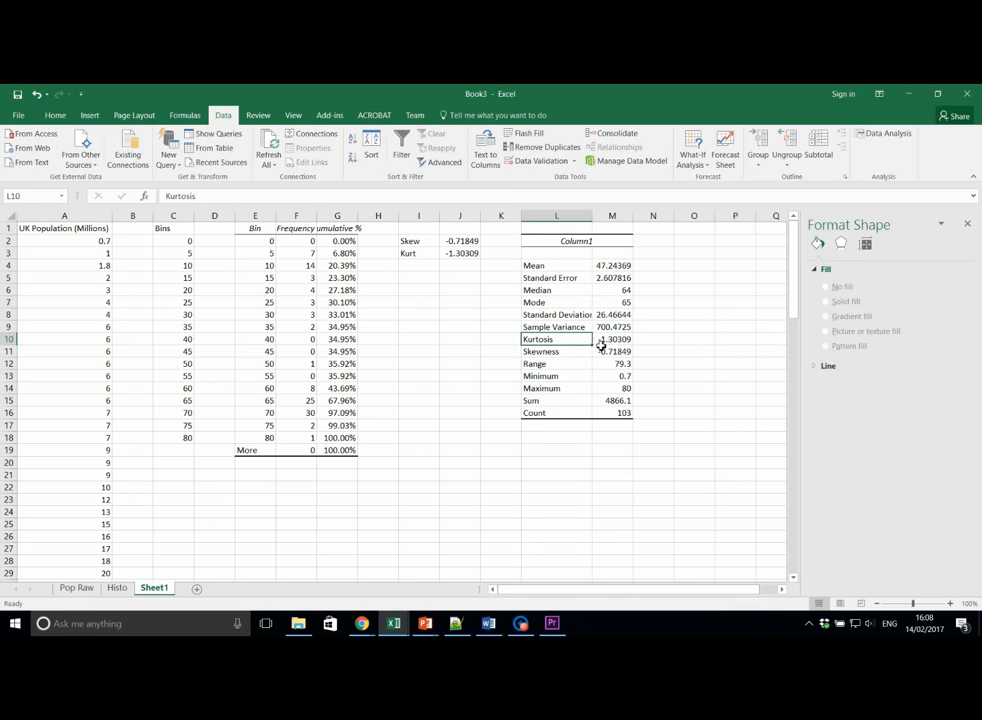
left_click(612, 352)
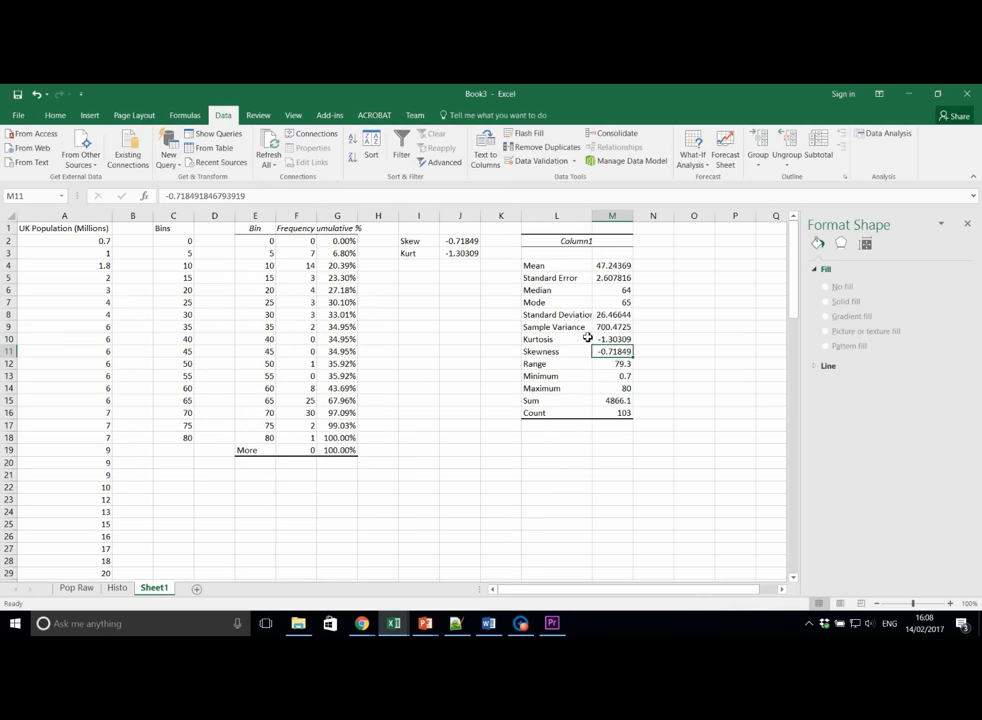
mouse_move(700, 494)
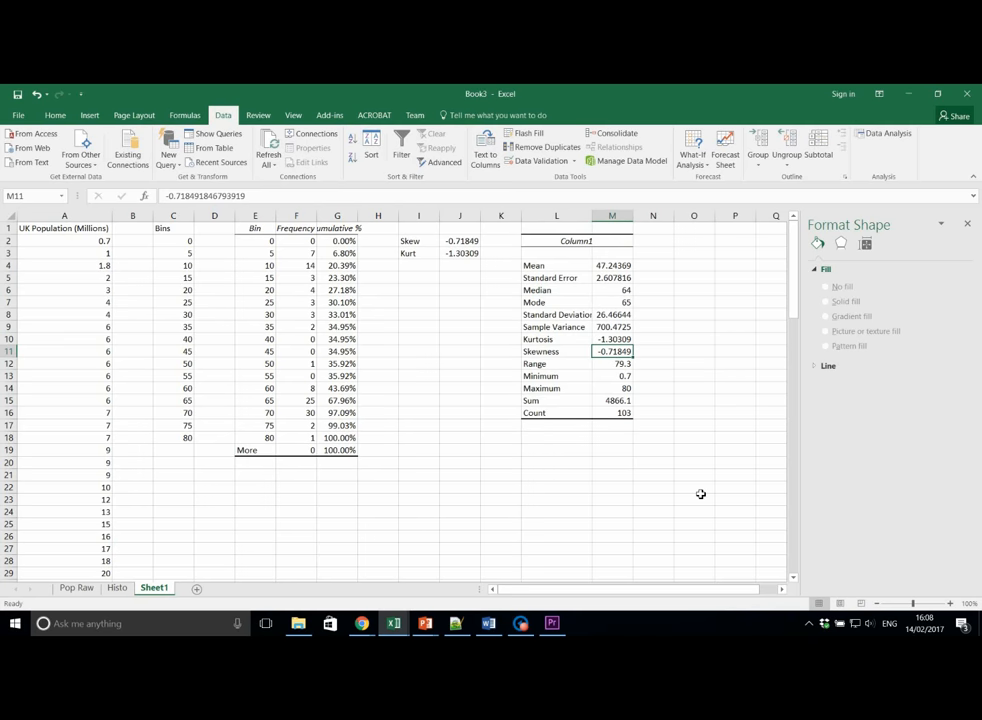